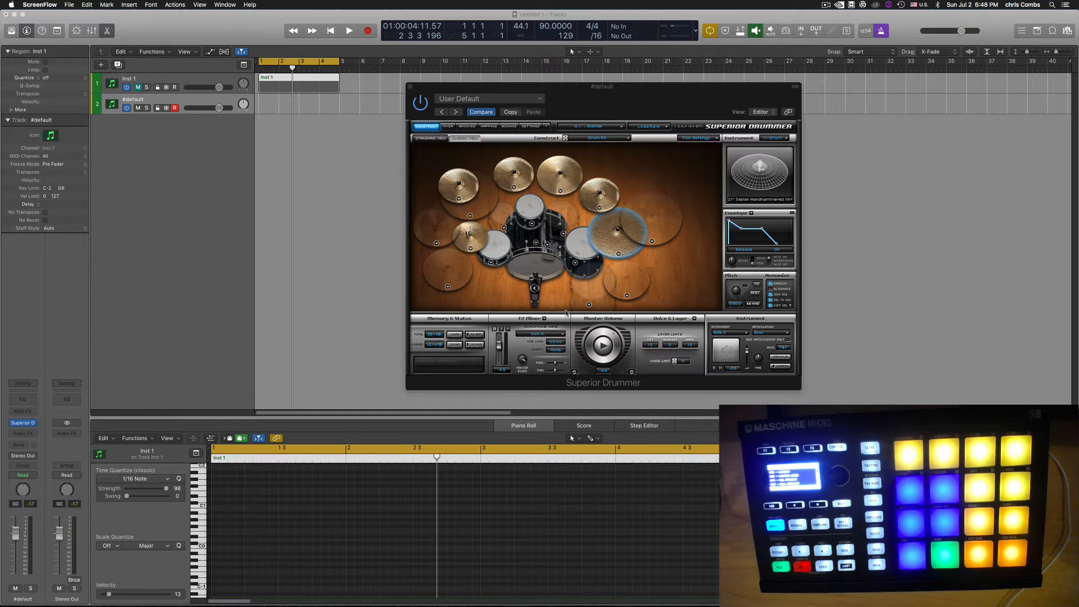
pyautogui.moveTo(524, 74)
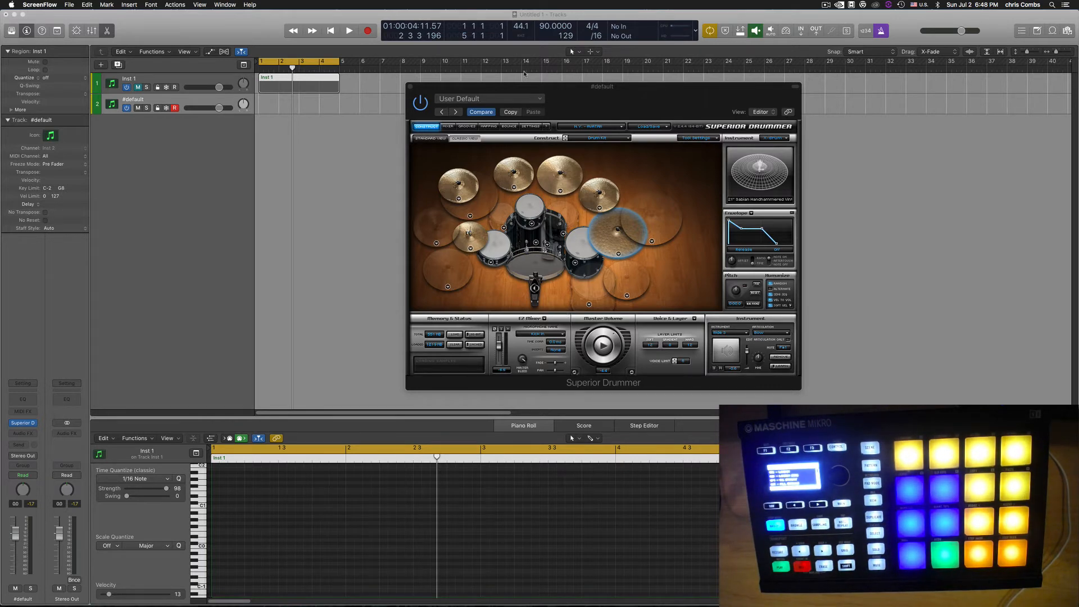
# Record the drum groove from the Maschine Mikro pads onto the #default track, then stop.
pyautogui.click(348, 31)
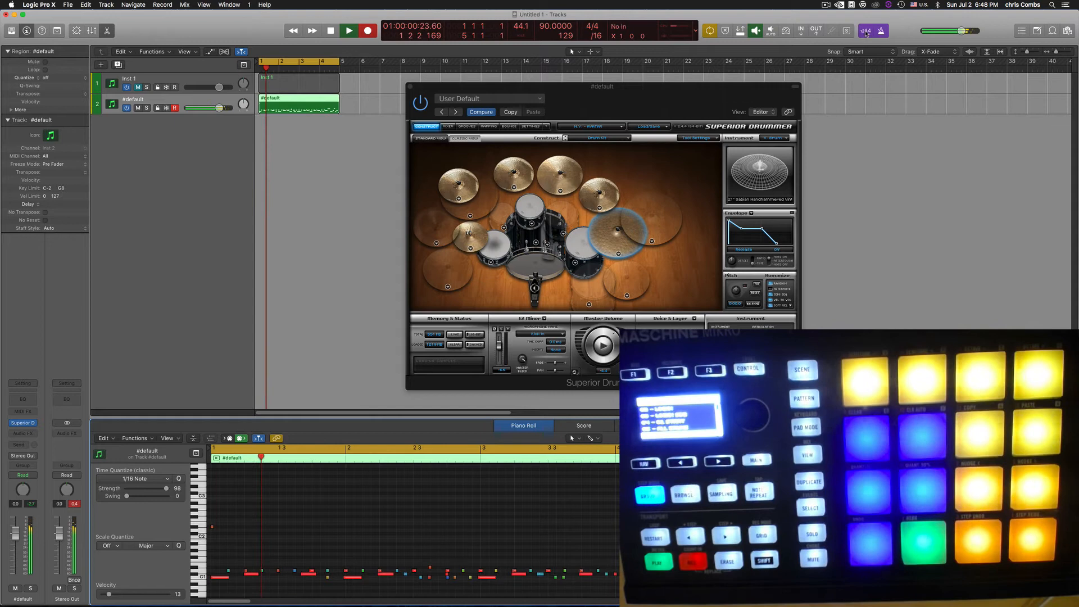
pyautogui.click(348, 30)
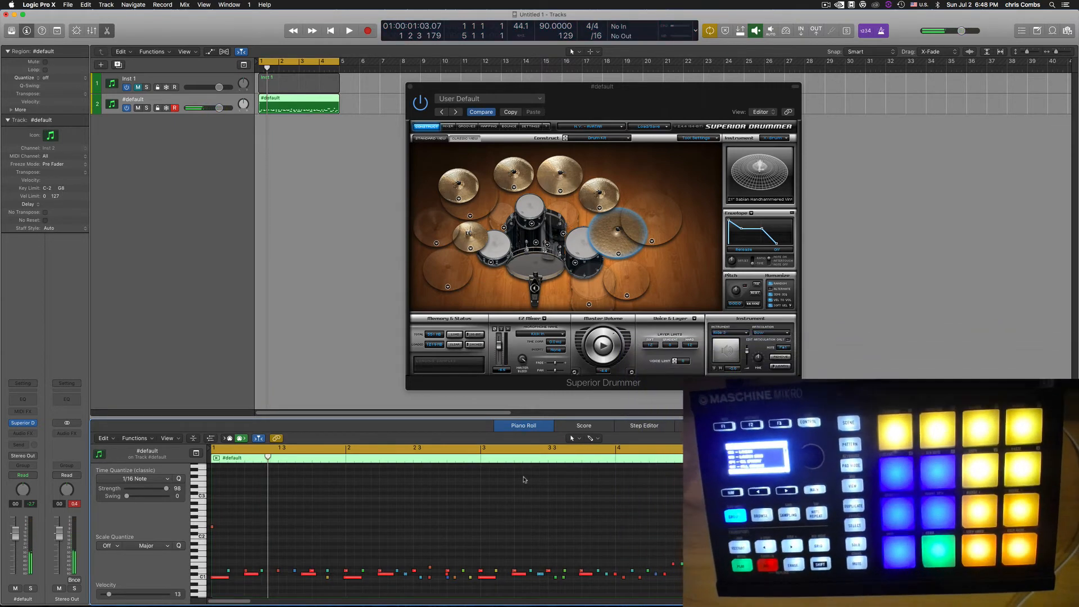